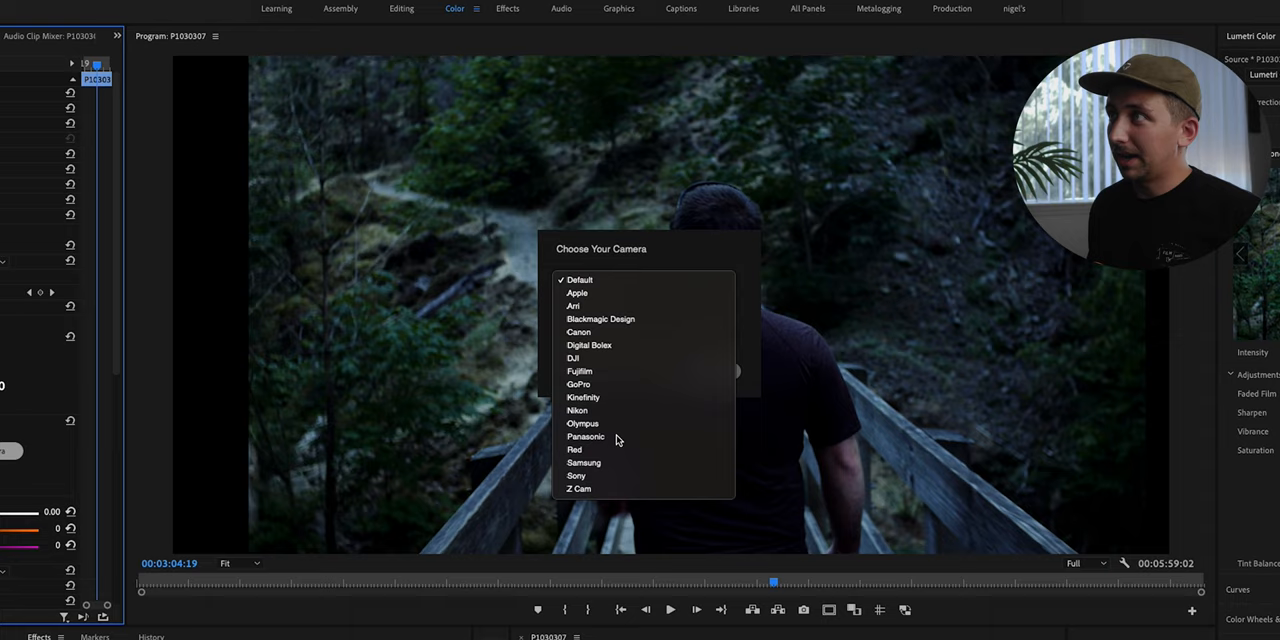
Choose Panasonic as the camera maker in FilmConvert Nitrate and scroll the camera list.
{"action": "left_click", "coordinate": [586, 436]}
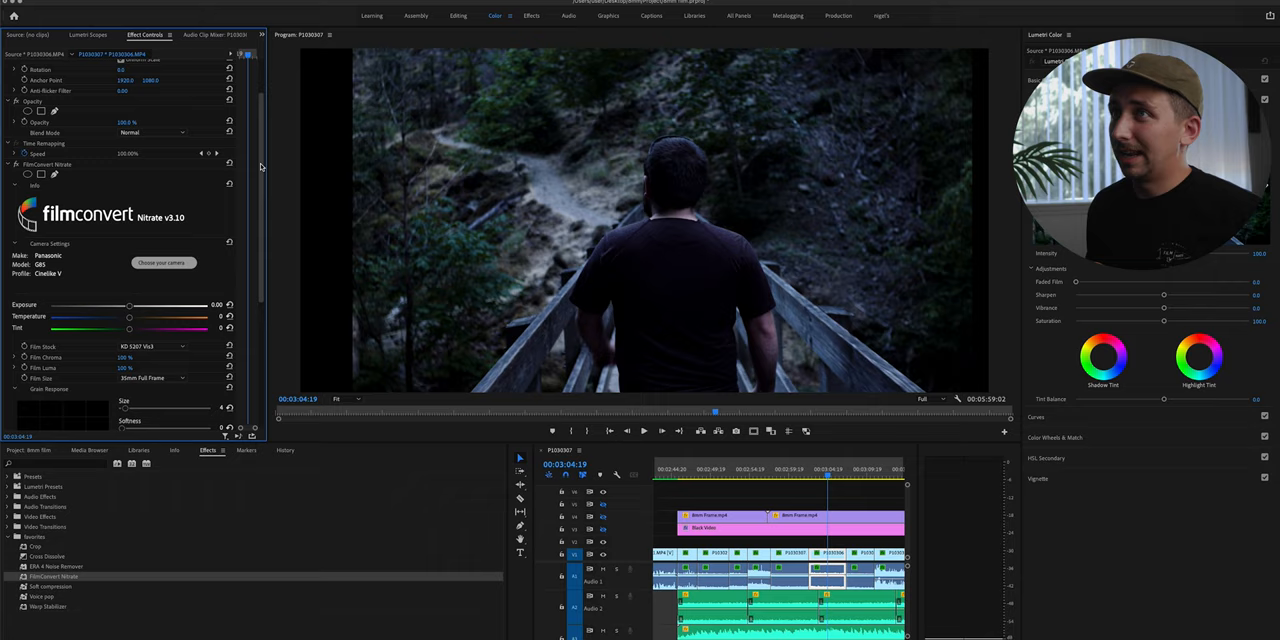
{"action": "scroll", "scroll_direction": "down", "scroll_amount": 3}
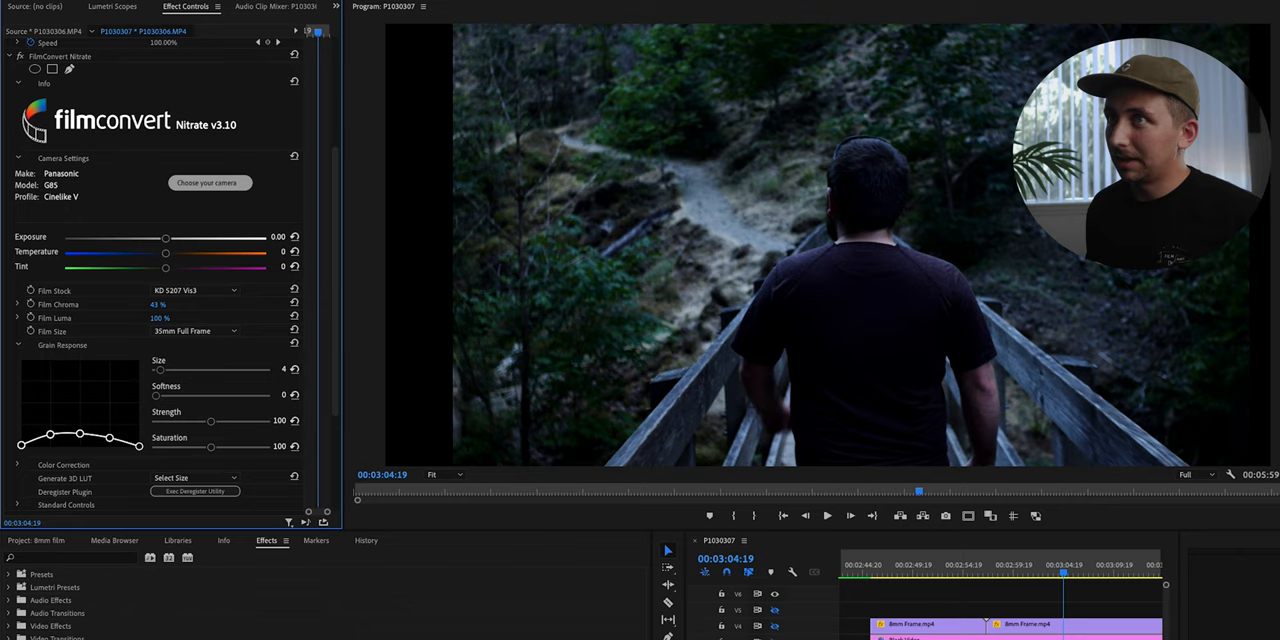
Raise exposure to 0.17 and set the film size to Super 8.
{"action": "left_click", "coordinate": [496, 18]}
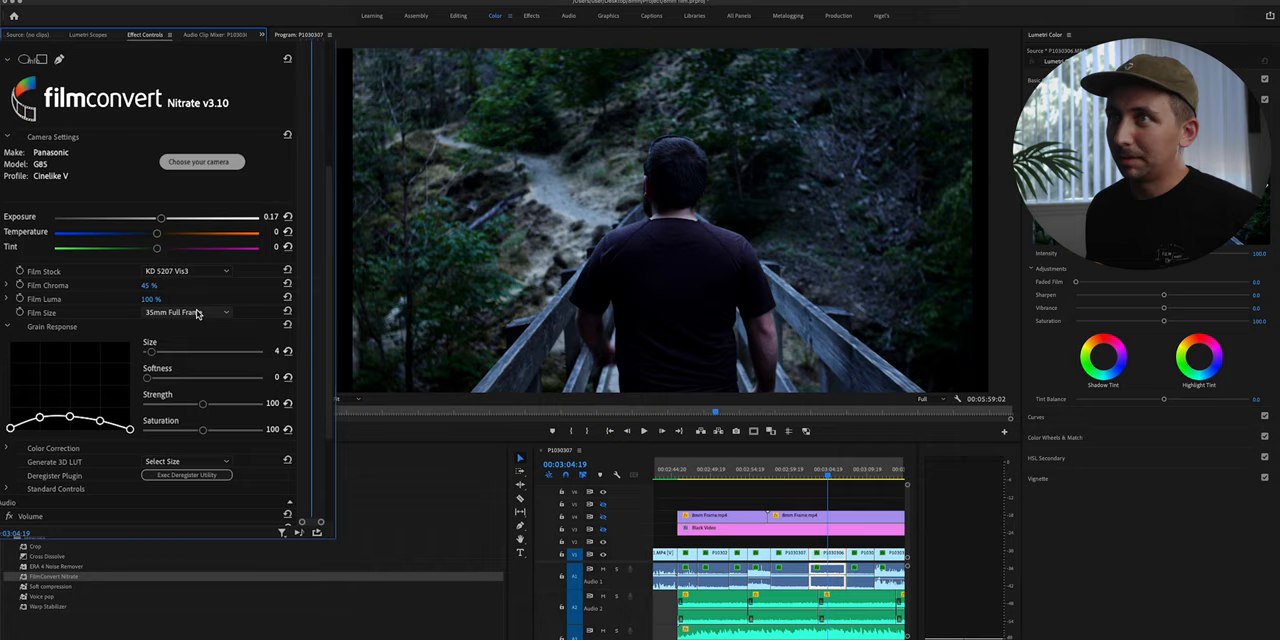
{"action": "left_click", "coordinate": [185, 312]}
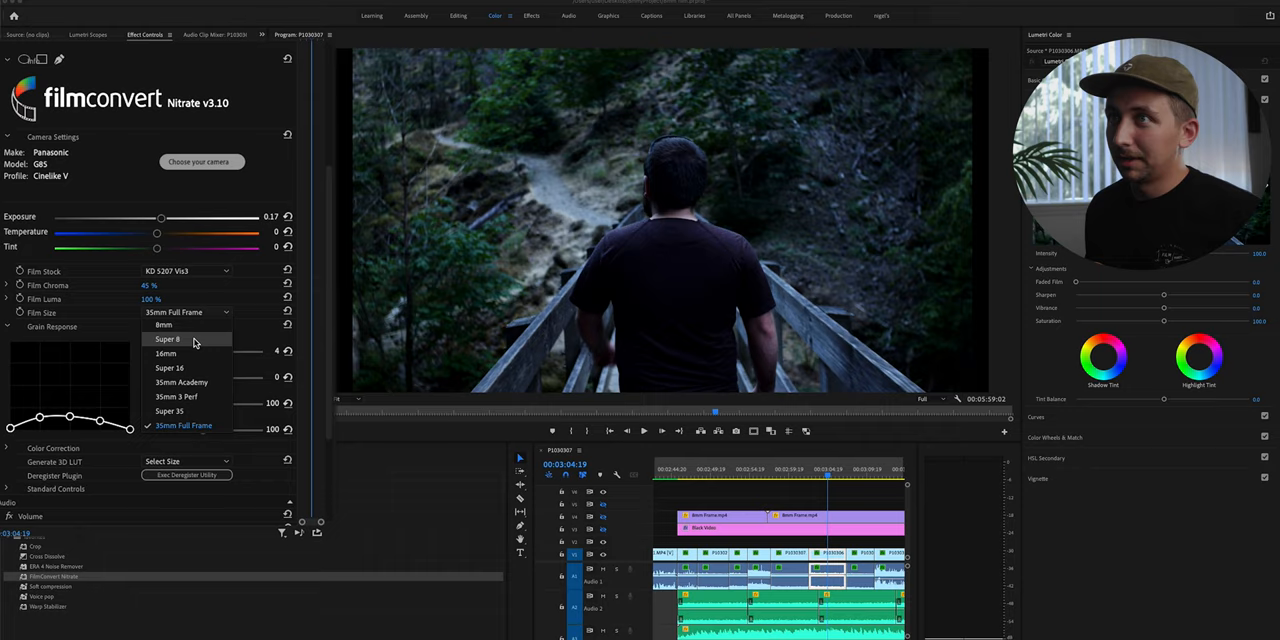
{"action": "left_click", "coordinate": [169, 339]}
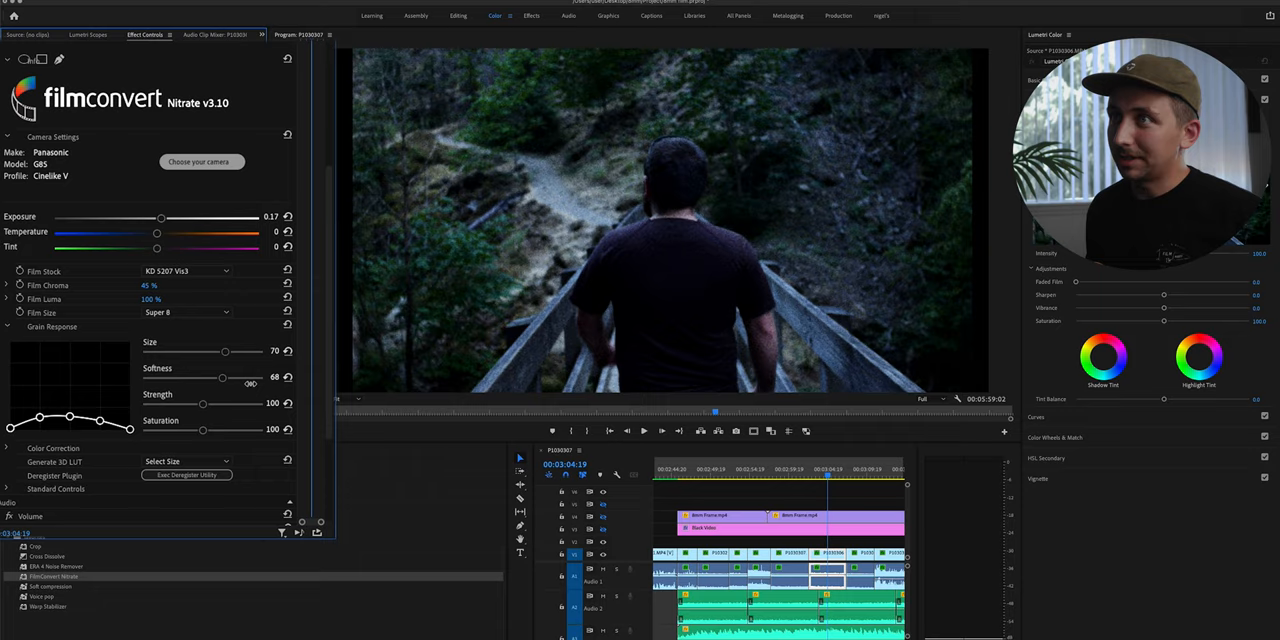
{"action": "left_click_drag", "start_coordinate": [221, 378], "coordinate": [213, 378]}
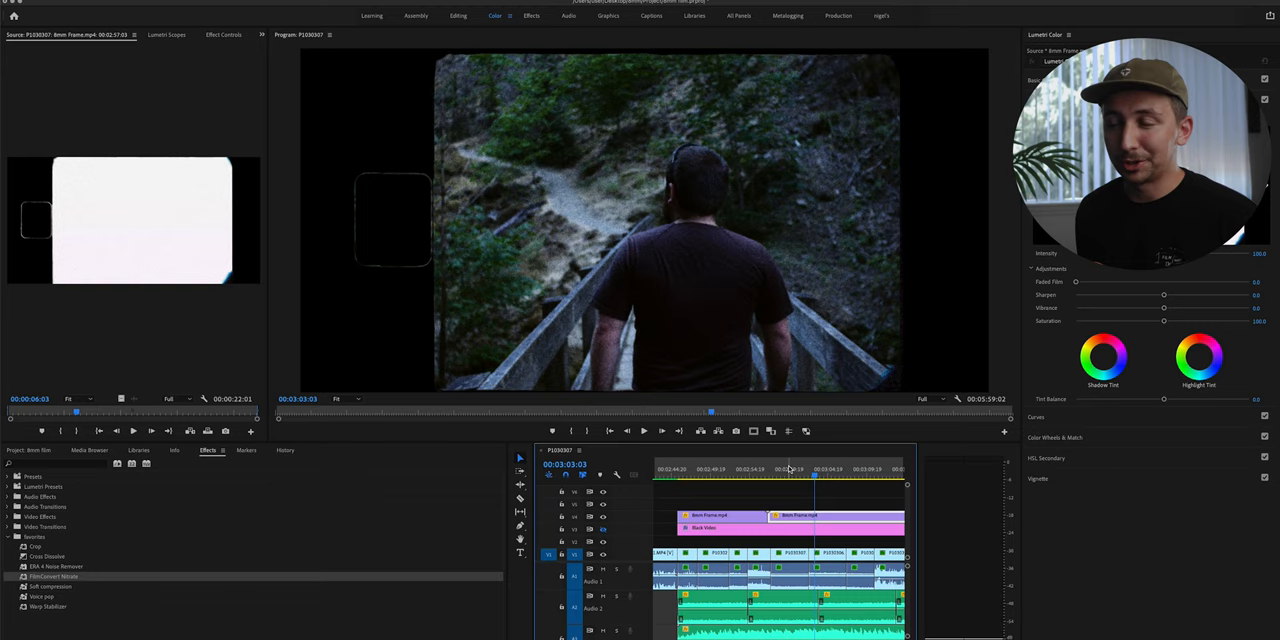
{"action": "left_click", "coordinate": [810, 477]}
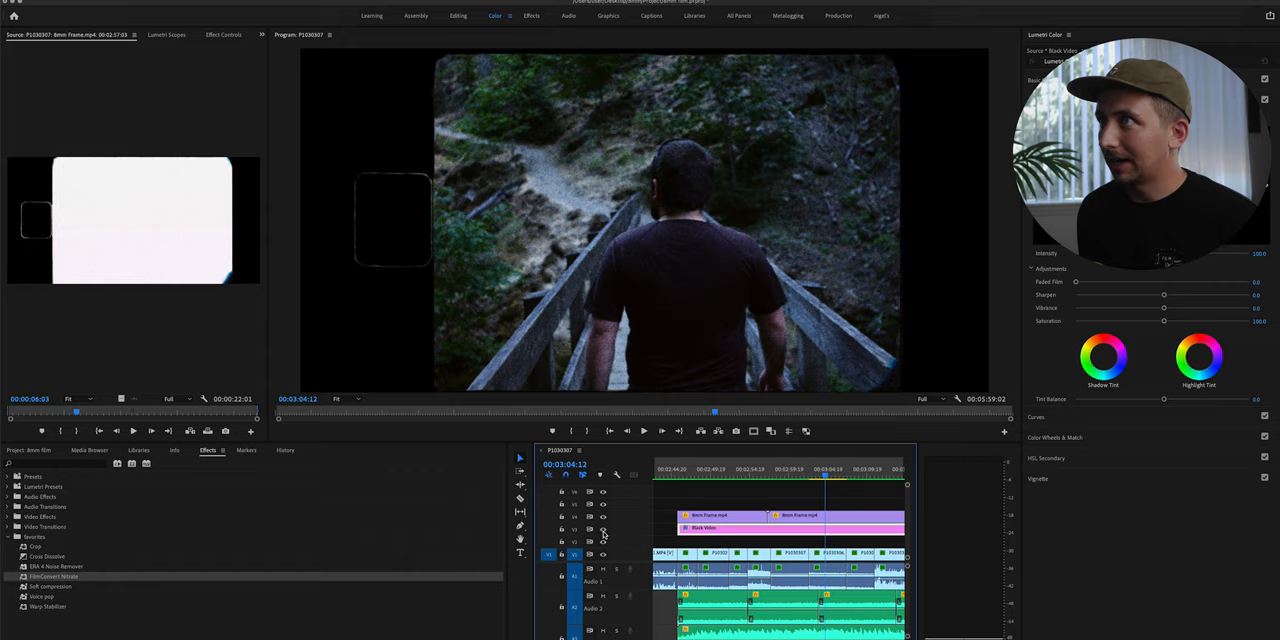
{"action": "left_click", "coordinate": [826, 474]}
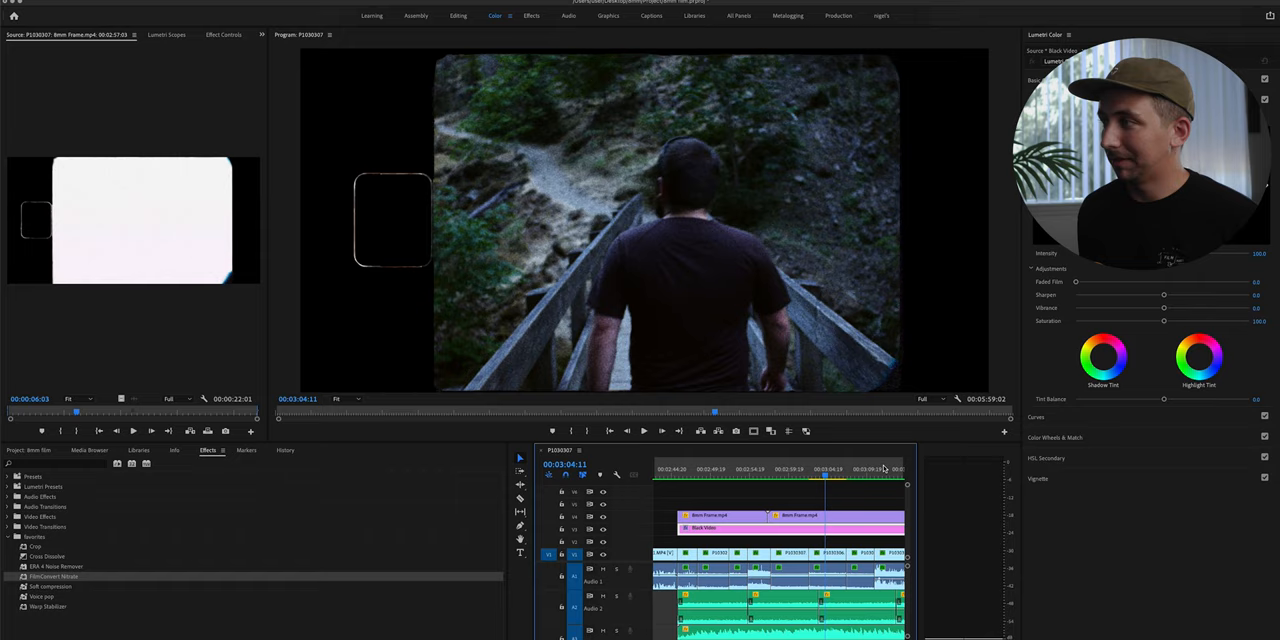
{"action": "left_click", "coordinate": [838, 470]}
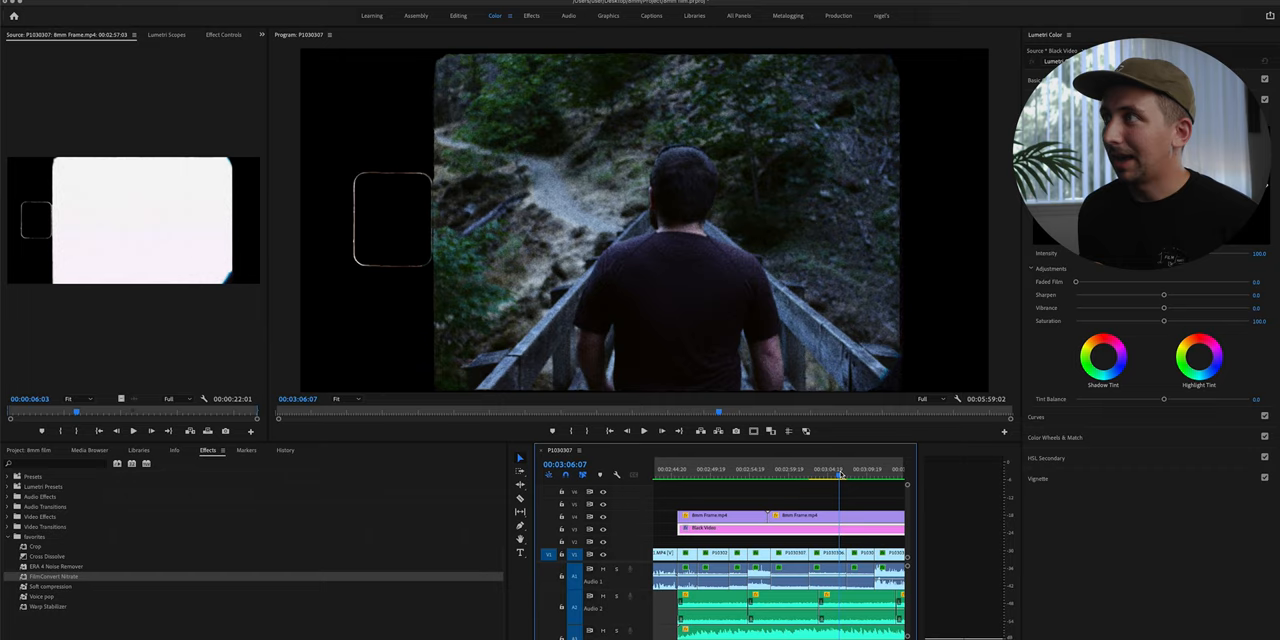